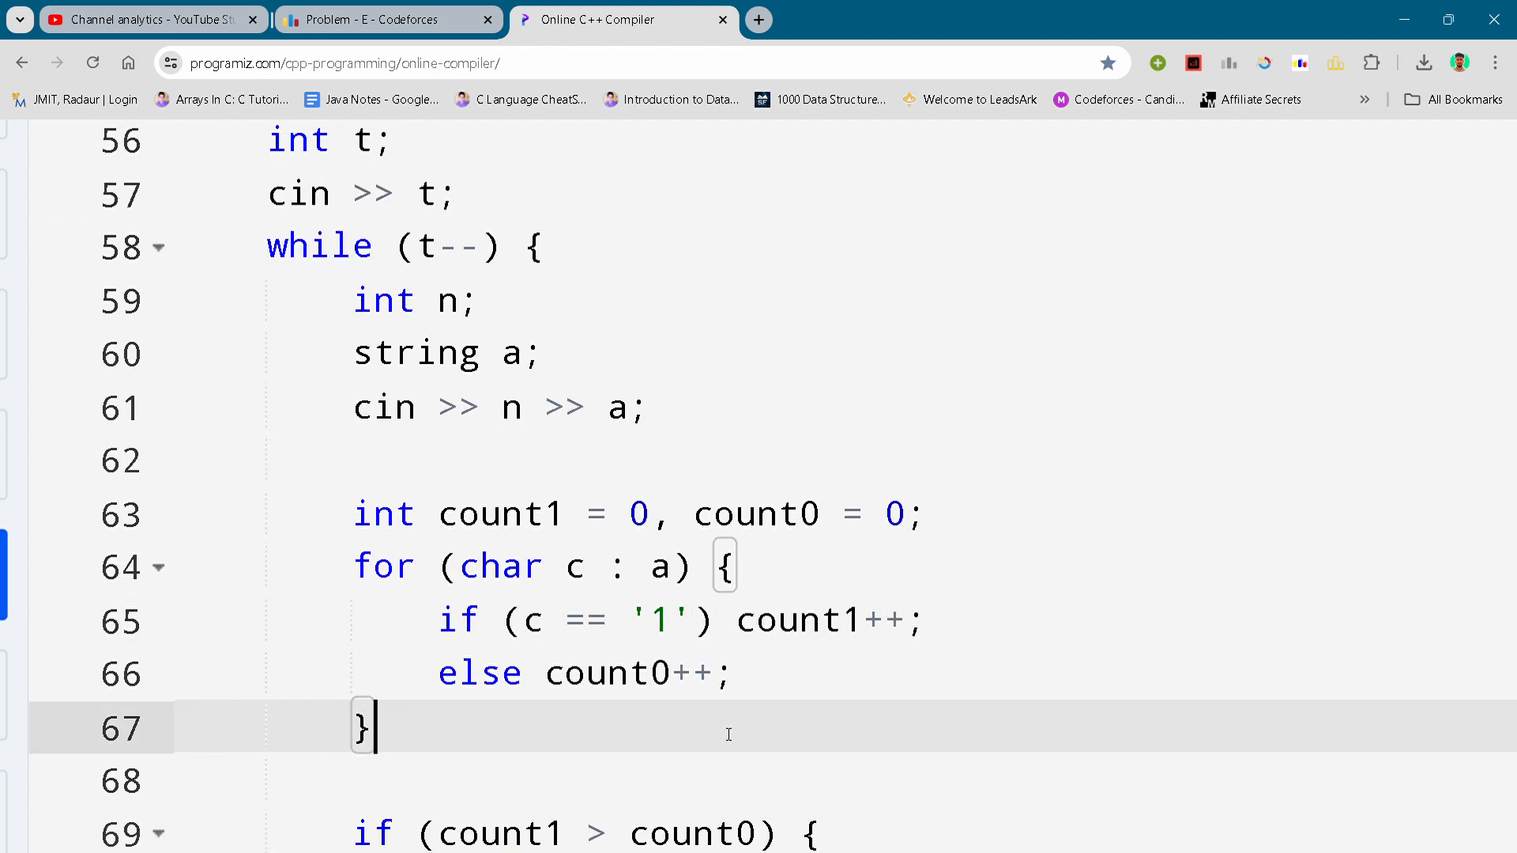
{"action": "scroll", "scroll_direction": "down", "scroll_amount": 3}
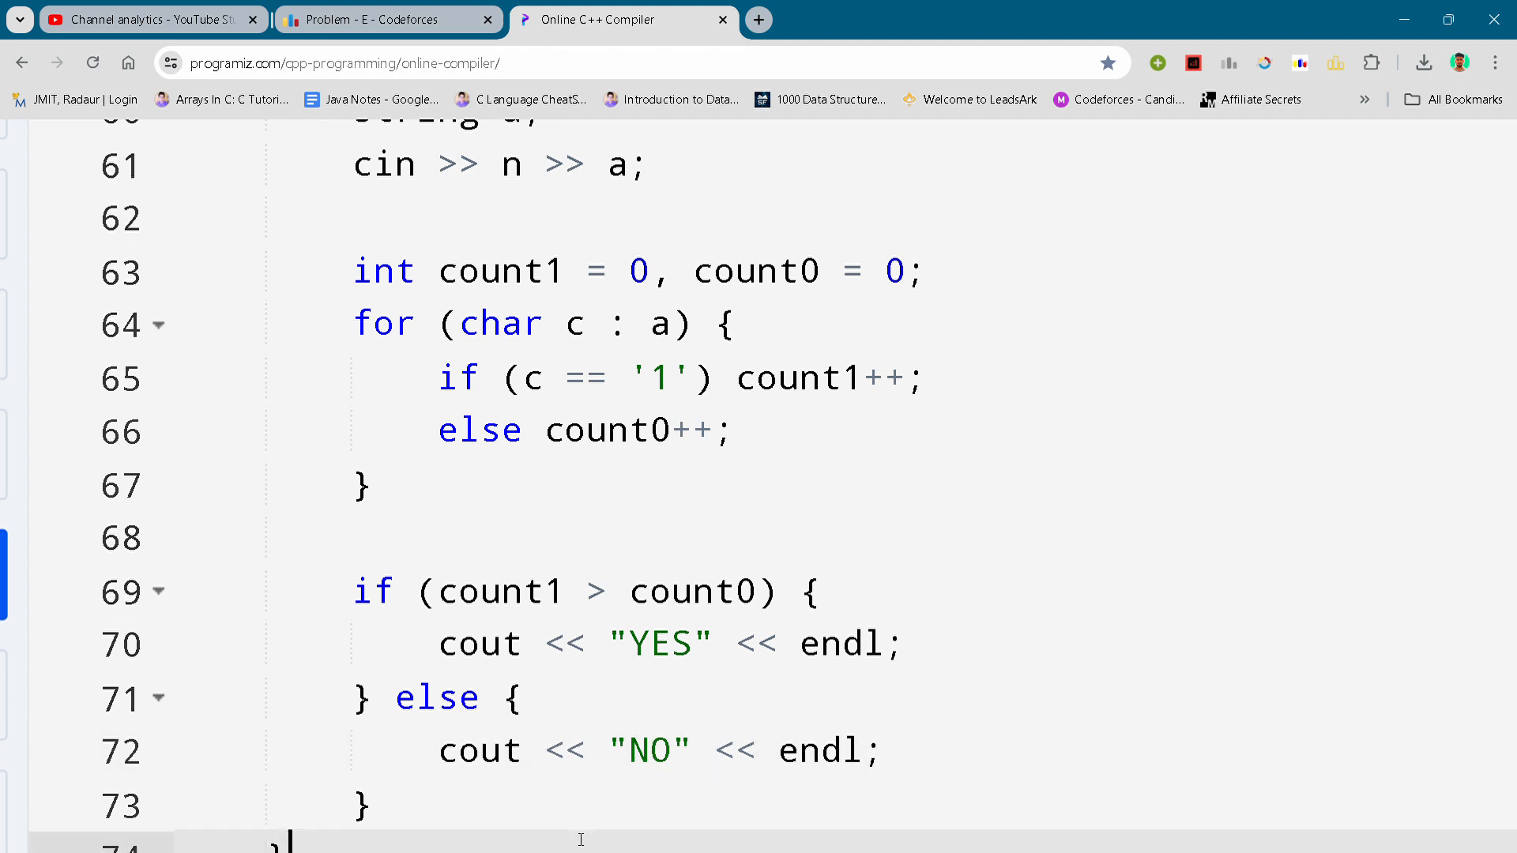
{"action": "scroll", "scroll_direction": "down", "scroll_amount": 3}
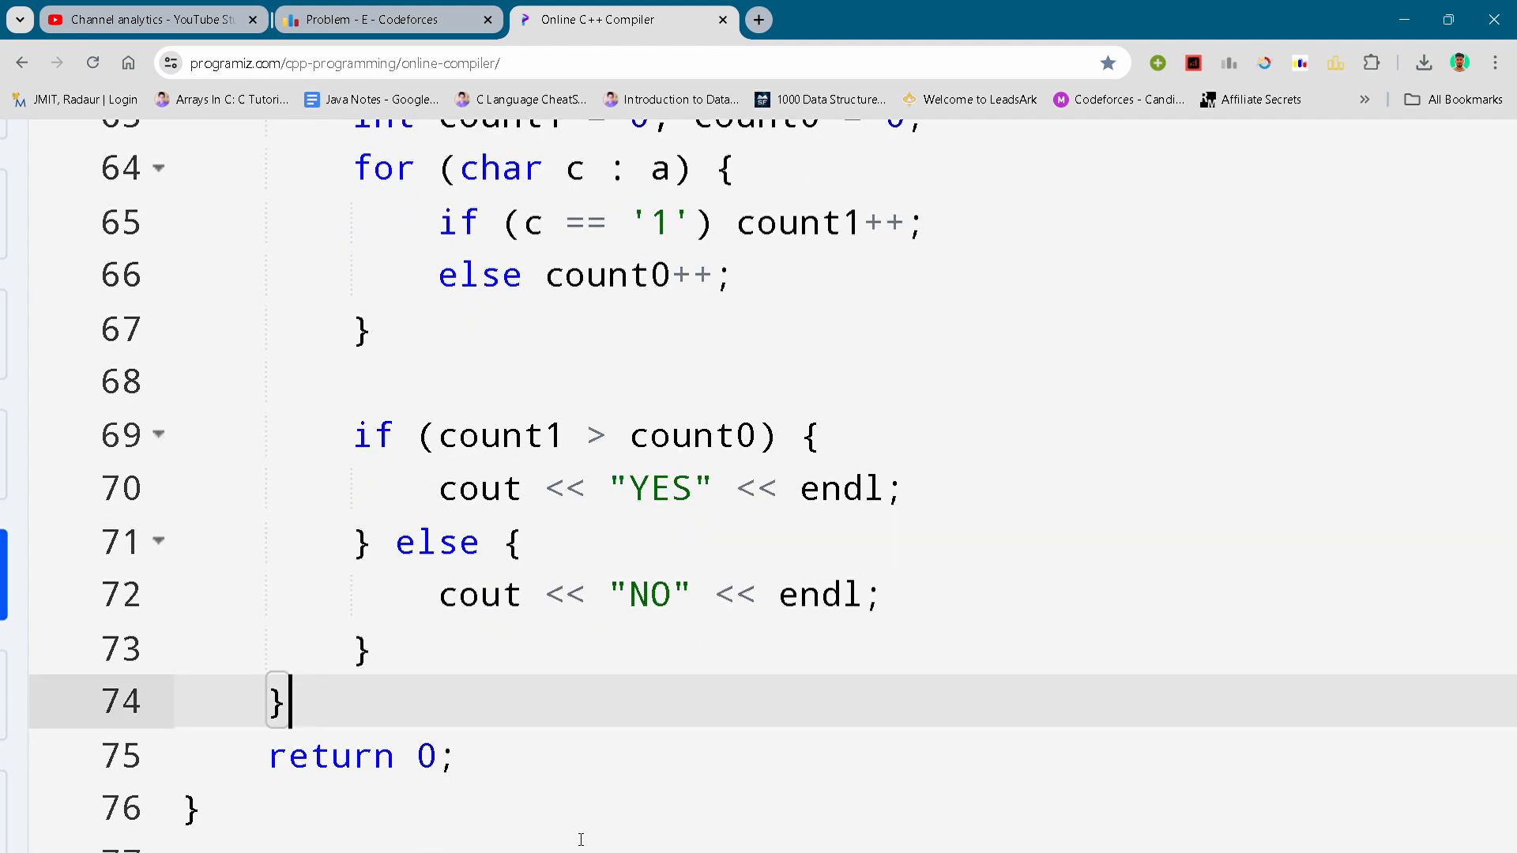